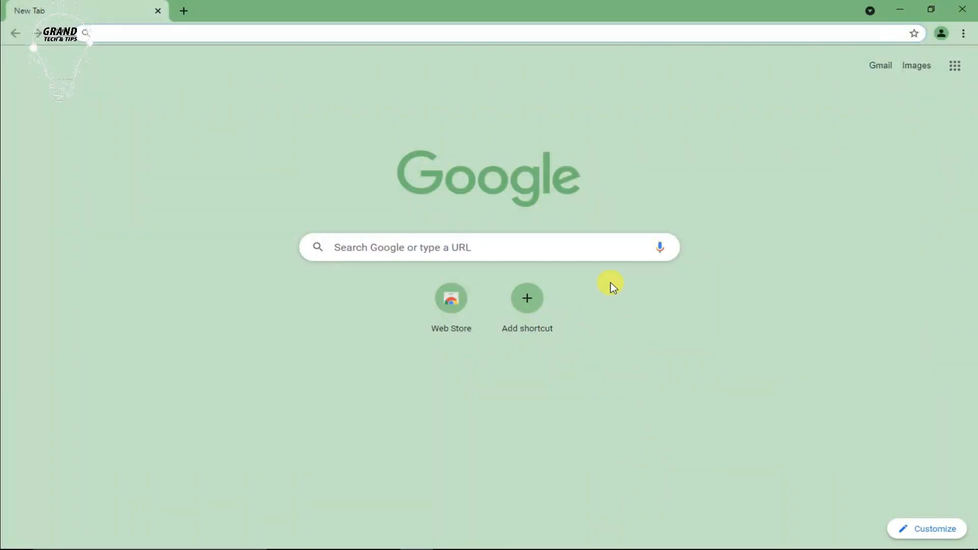
Search Google for "zenmate for chrome" from the address bar
type("z")
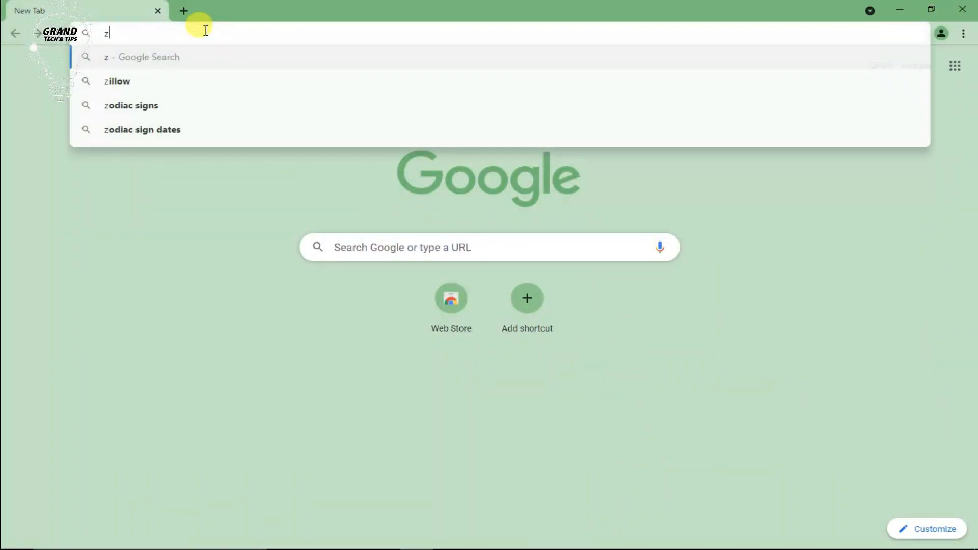
type("enmate for chrome")
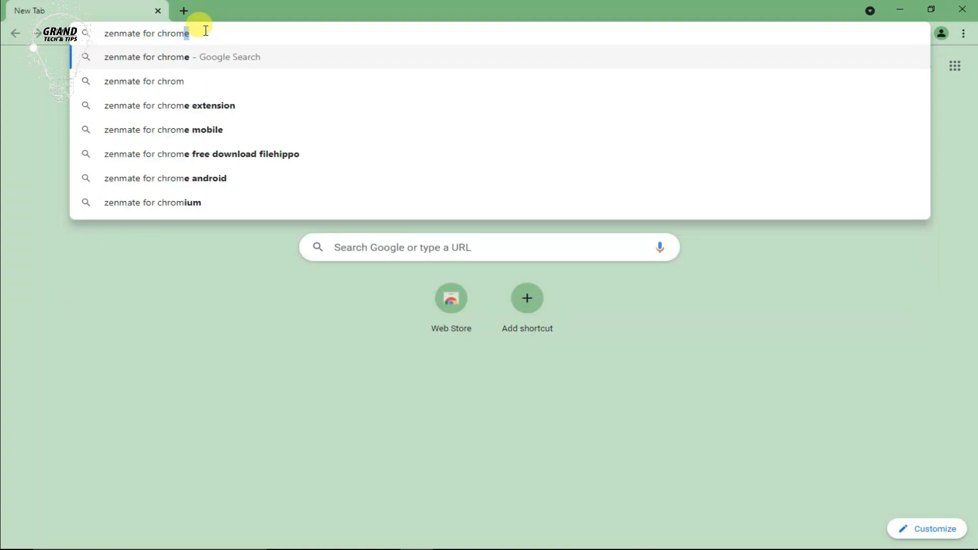
key("Enter")
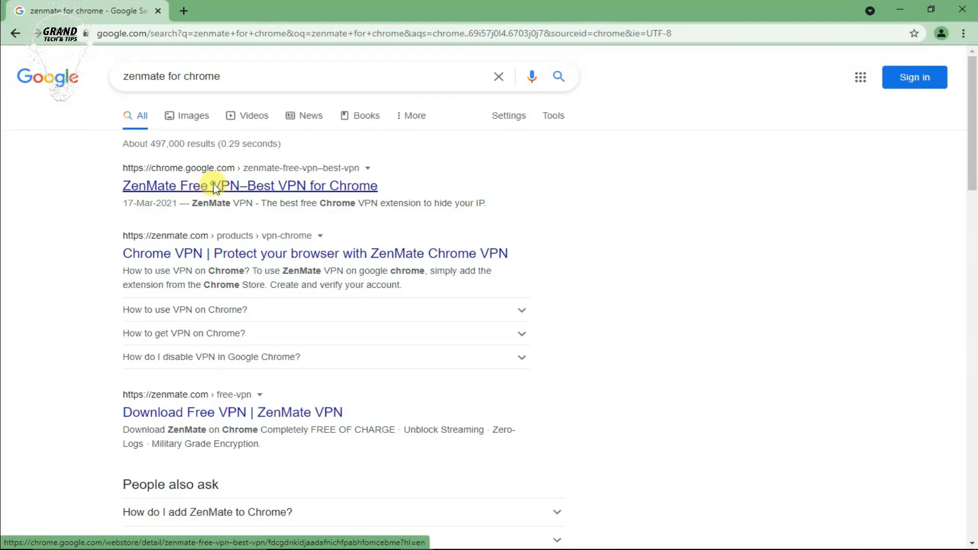
Add the ZenMate Free VPN extension from its Chrome Web Store listing
left_click(249, 186)
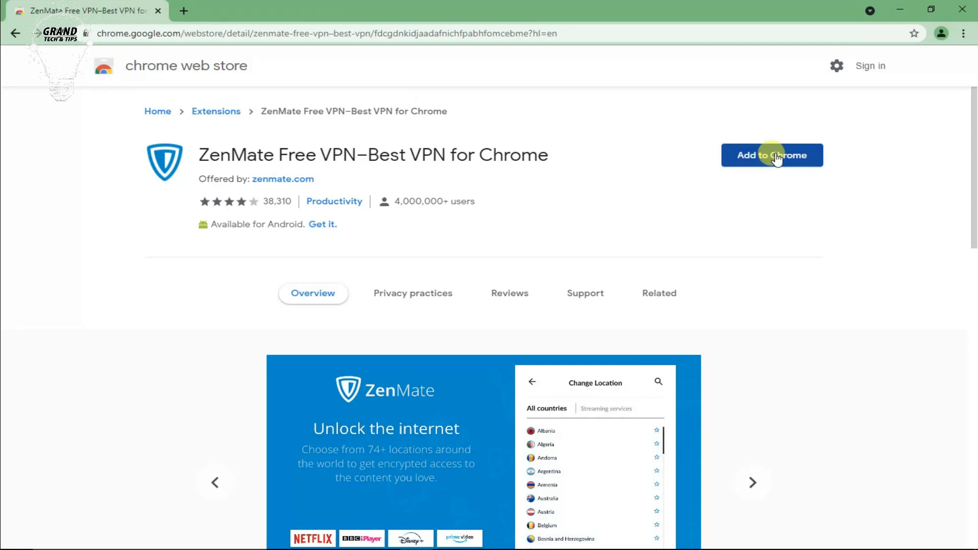
left_click(771, 155)
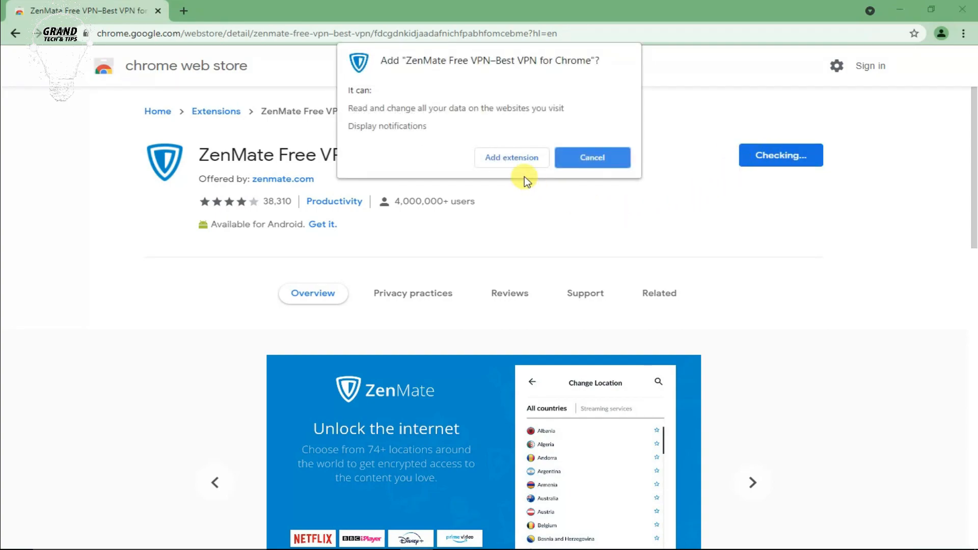
left_click(591, 157)
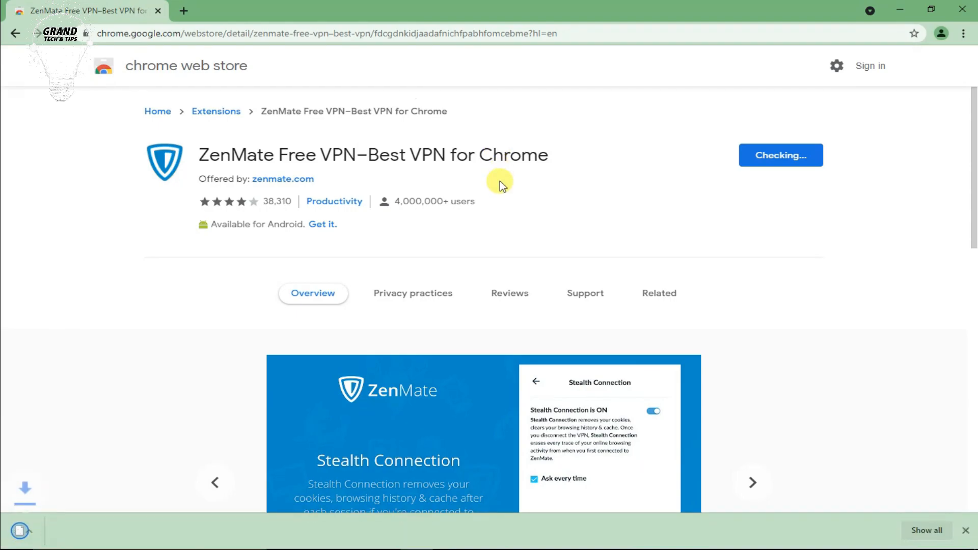
left_click(781, 155)
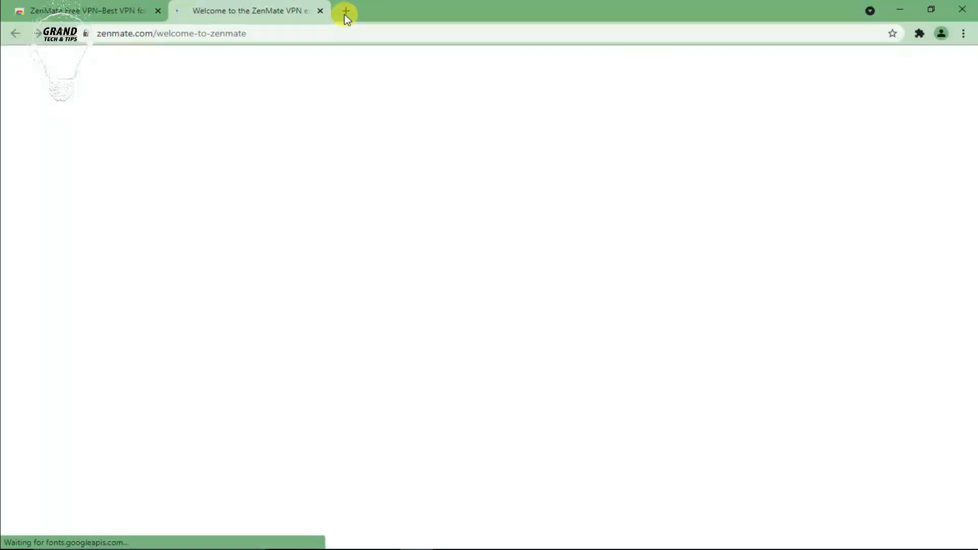
Get a disposable address on temp-mail.org in a new tab and show the ZenMate popup
left_click(345, 11)
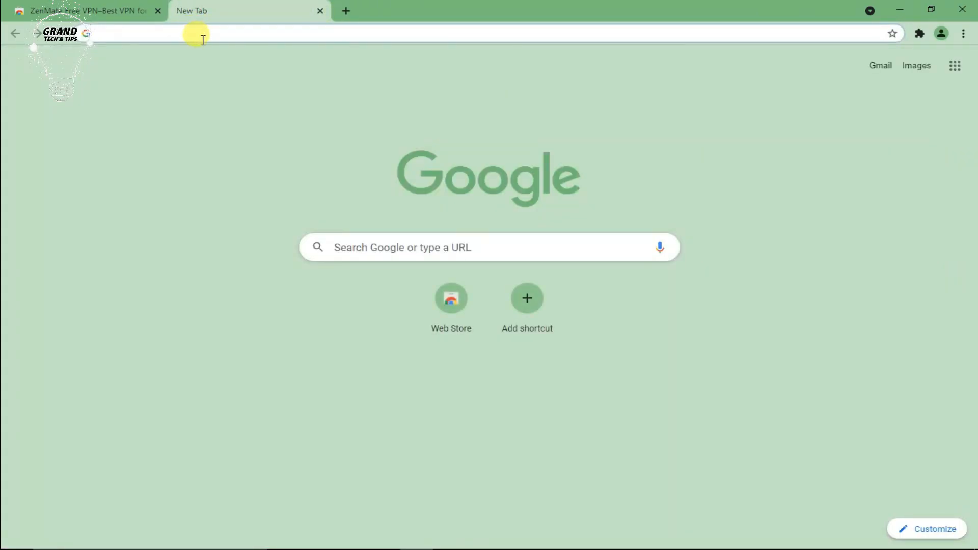
type("temp mail")
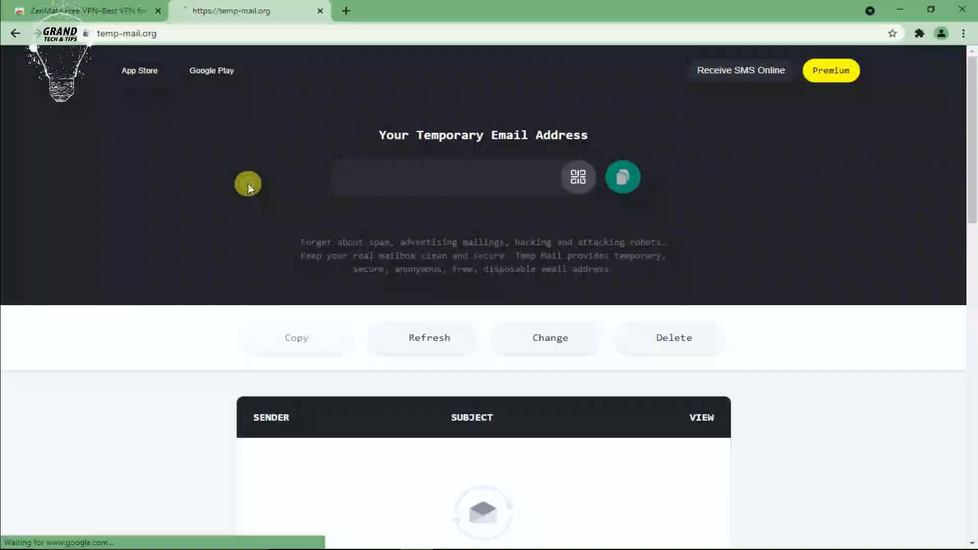
left_click(919, 32)
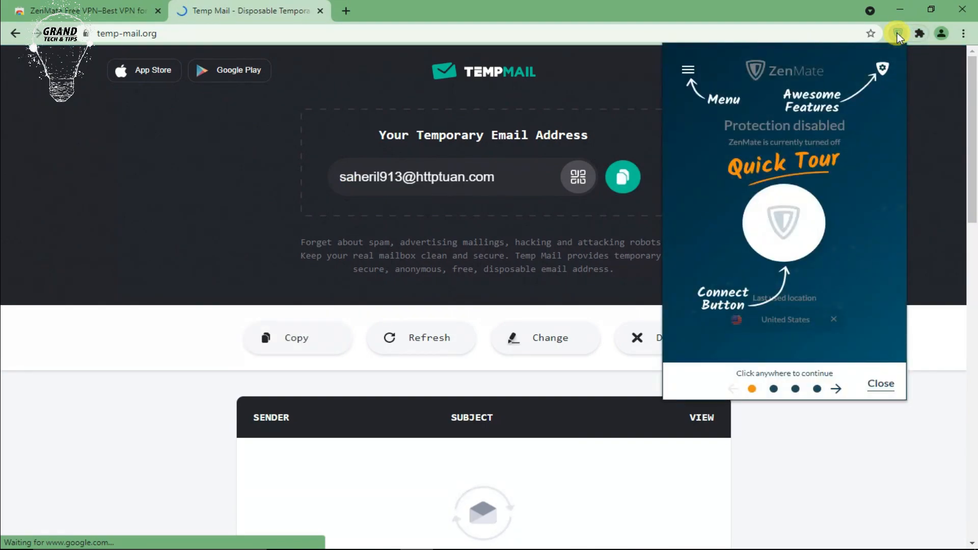
Dismiss the ZenMate quick tour and start the free trial sign-up
left_click(836, 388)
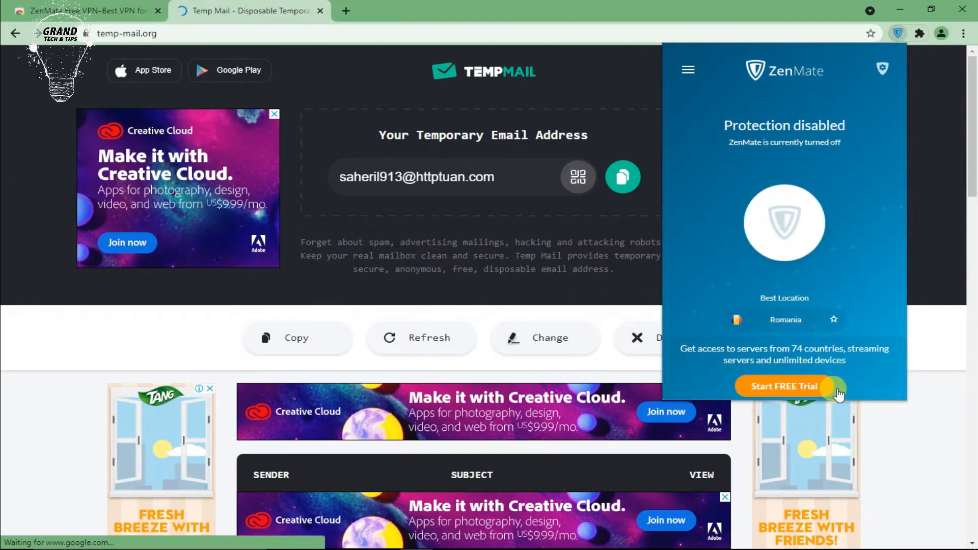
left_click(785, 386)
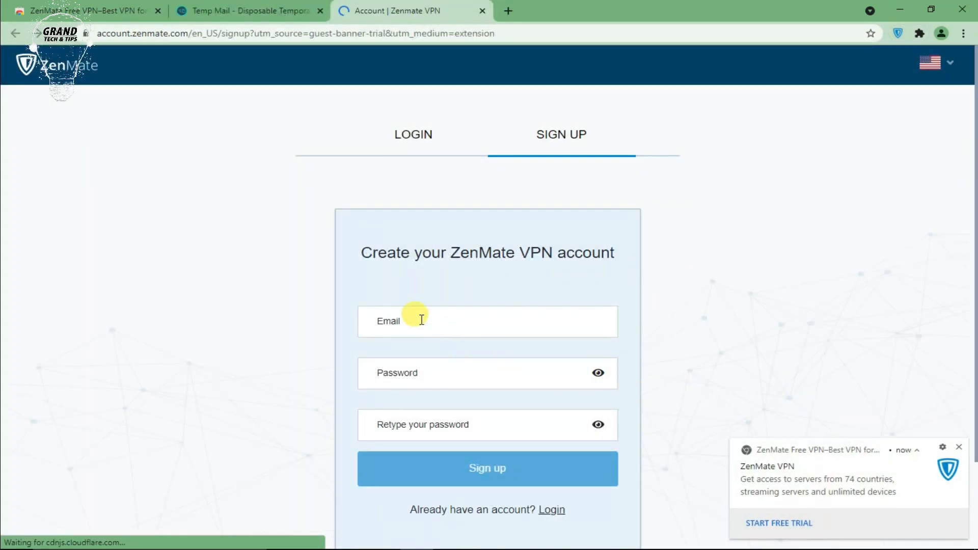
left_click(248, 10)
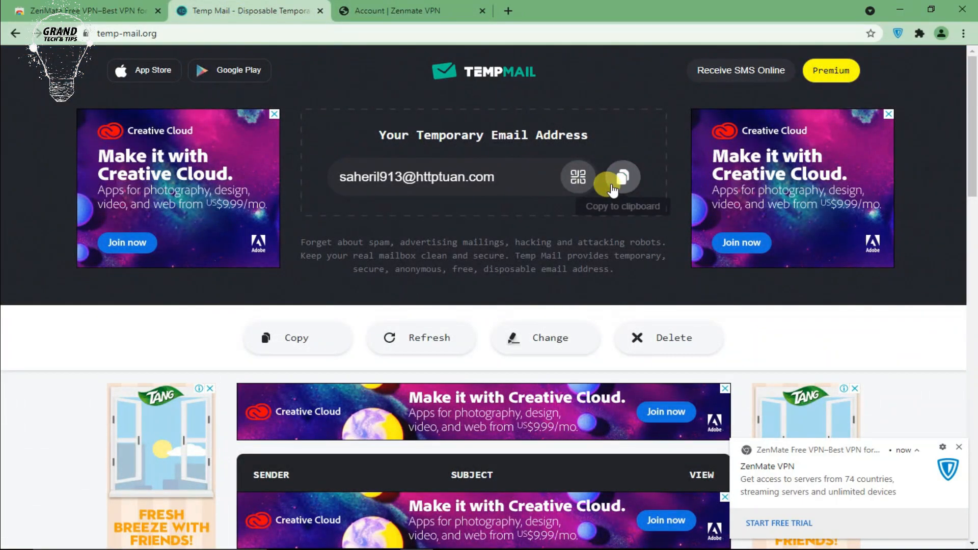
left_click(622, 177)
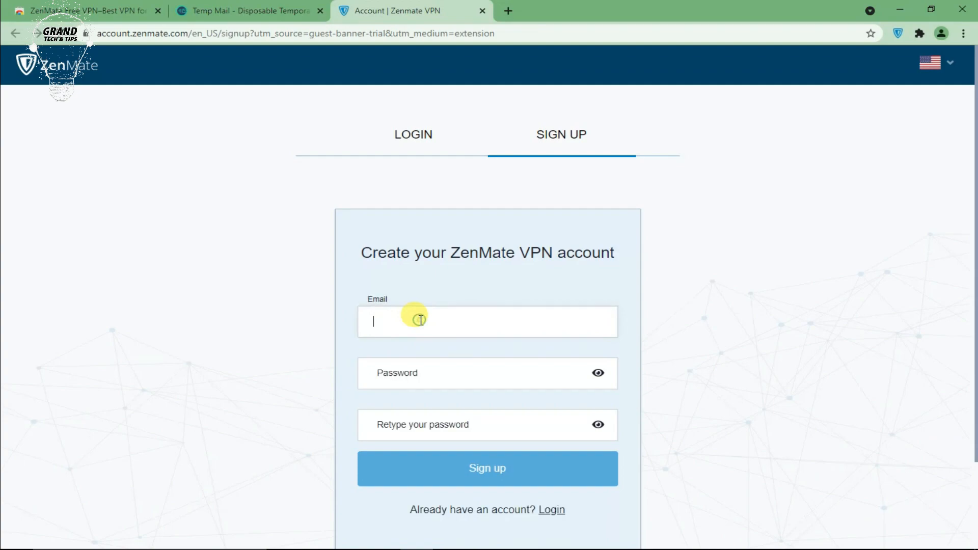
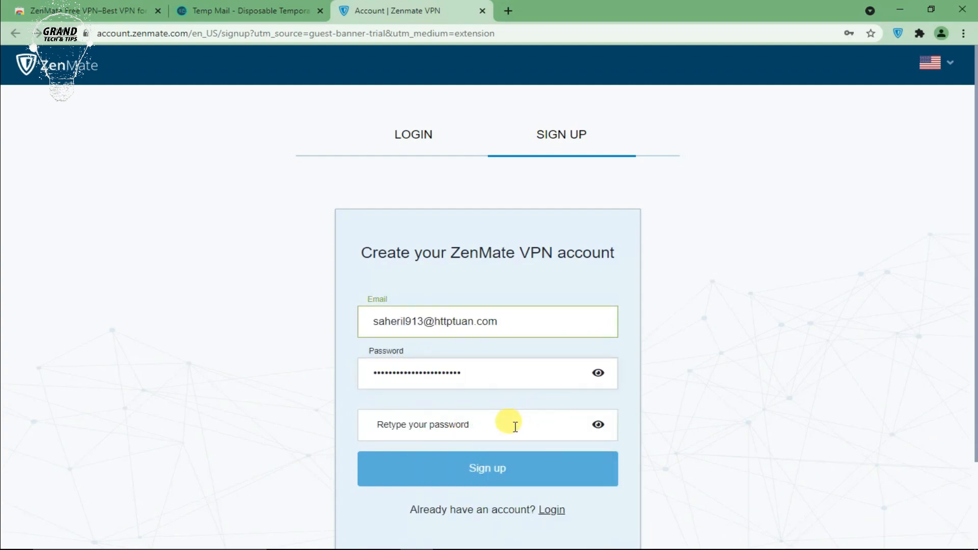
left_click(487, 373)
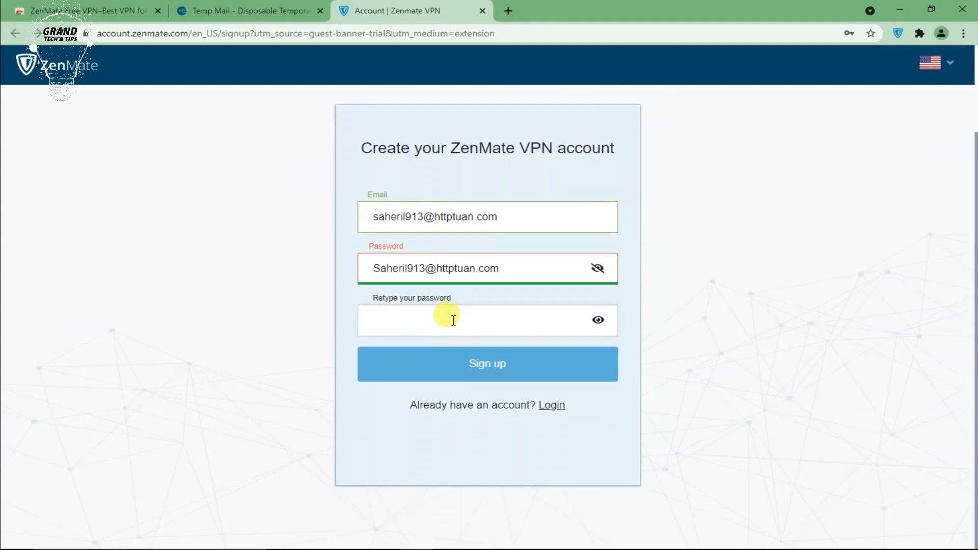
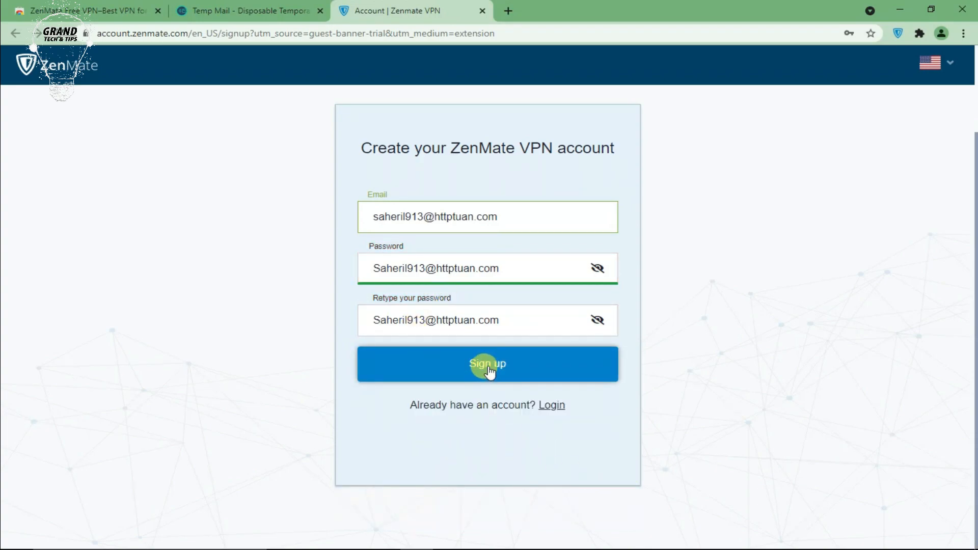
left_click(487, 365)
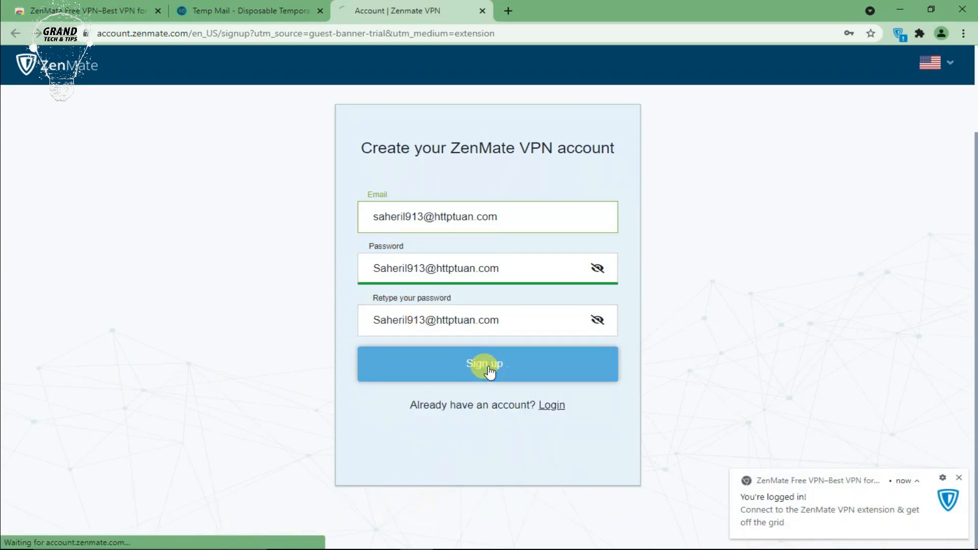
left_click(487, 364)
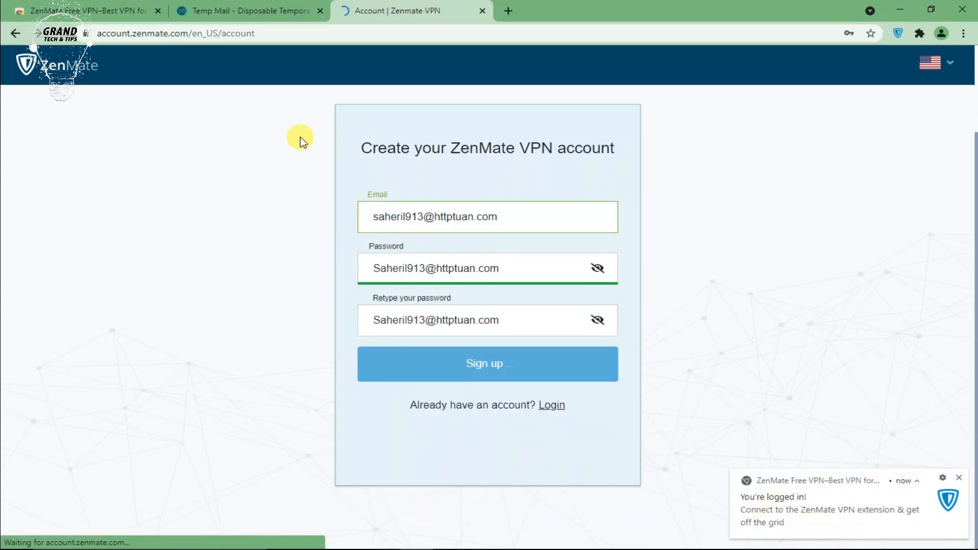
Let the ZenMate account page load, then return to the Temp Mail inbox
left_click(488, 364)
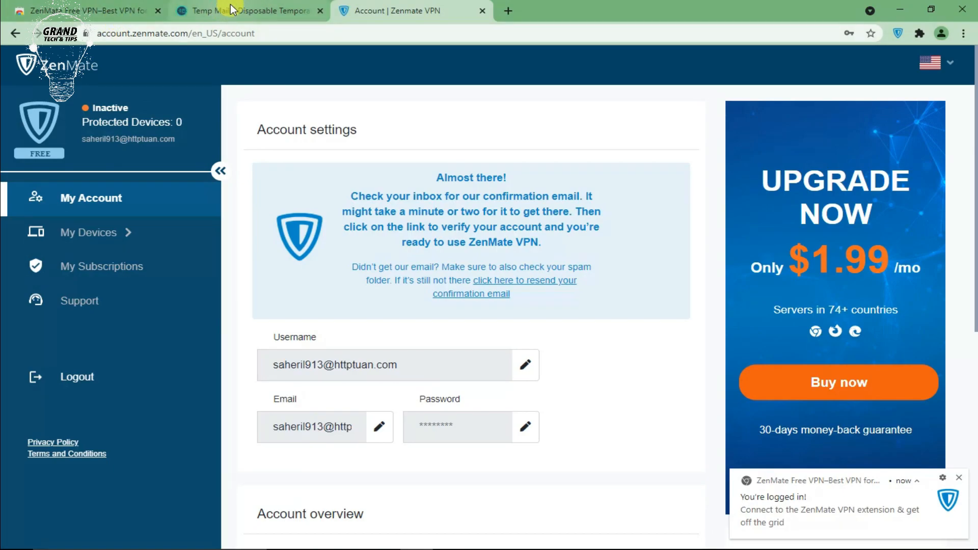
left_click(248, 10)
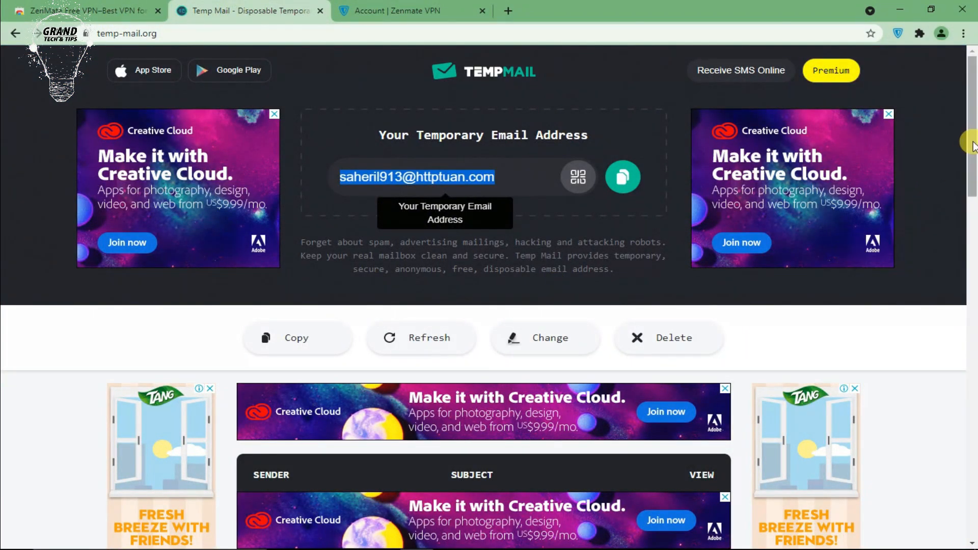
Refresh the Temp Mail inbox until ZenMate's confirmation email arrives
scroll("down", 3)
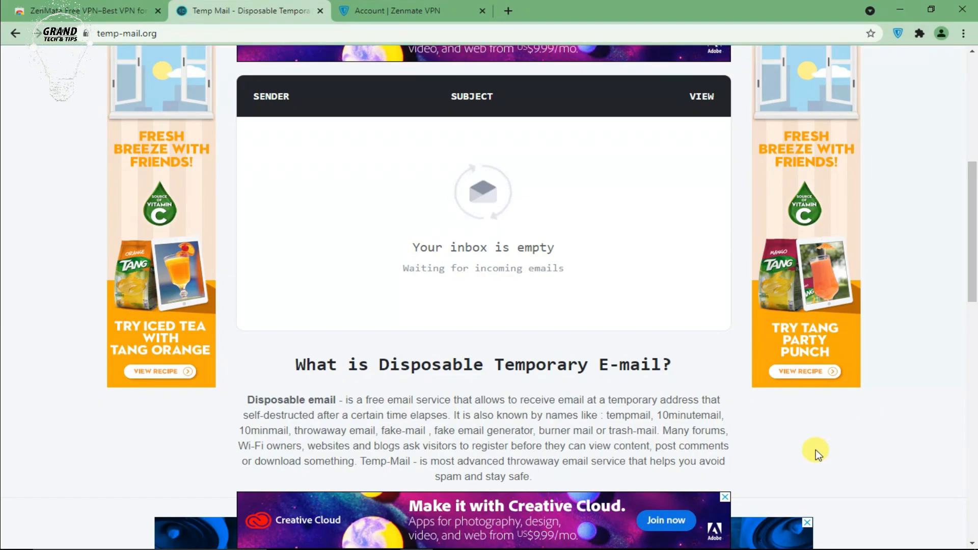
scroll("up", 3)
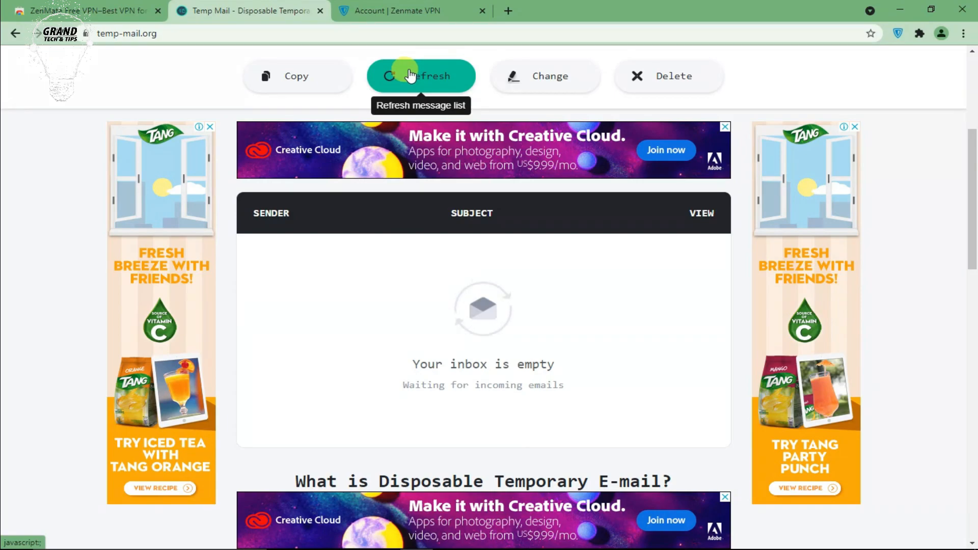
left_click(421, 75)
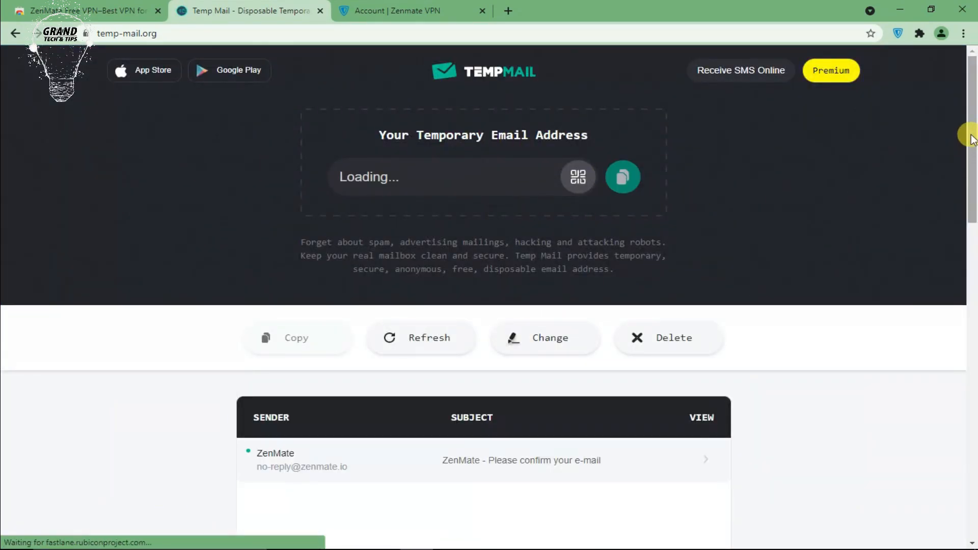
scroll("down", 3)
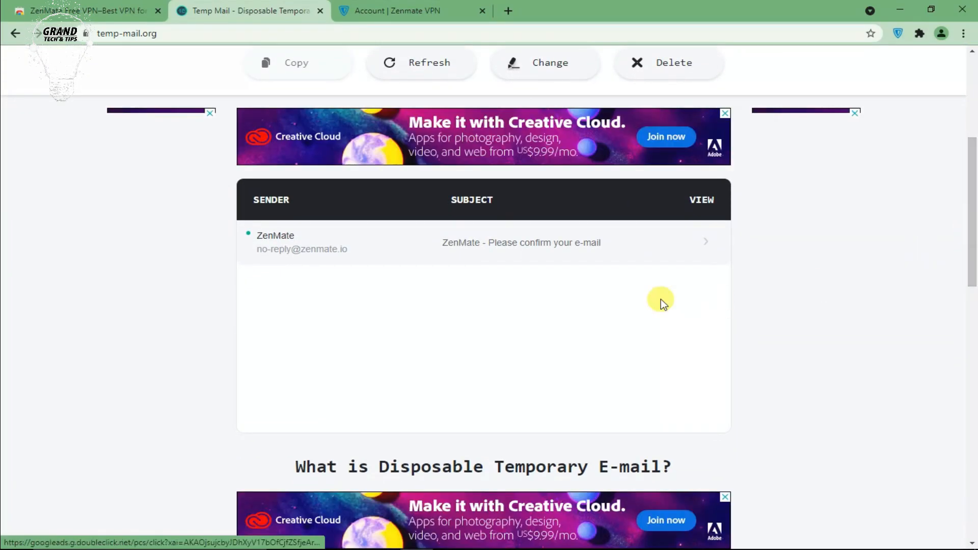
Read the 'Please confirm your e-mail' message and follow its ACTIVATE TRIAL link
left_click(520, 243)
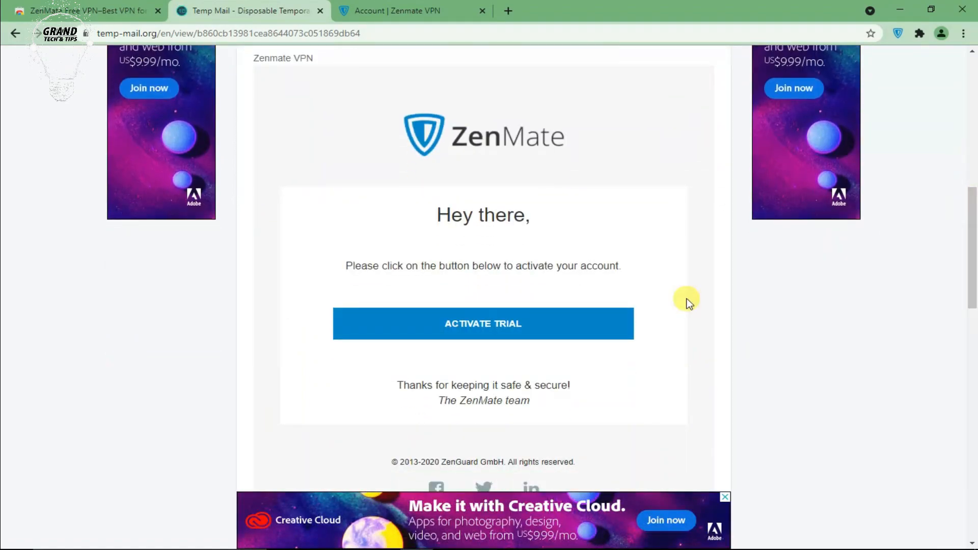
left_click(482, 324)
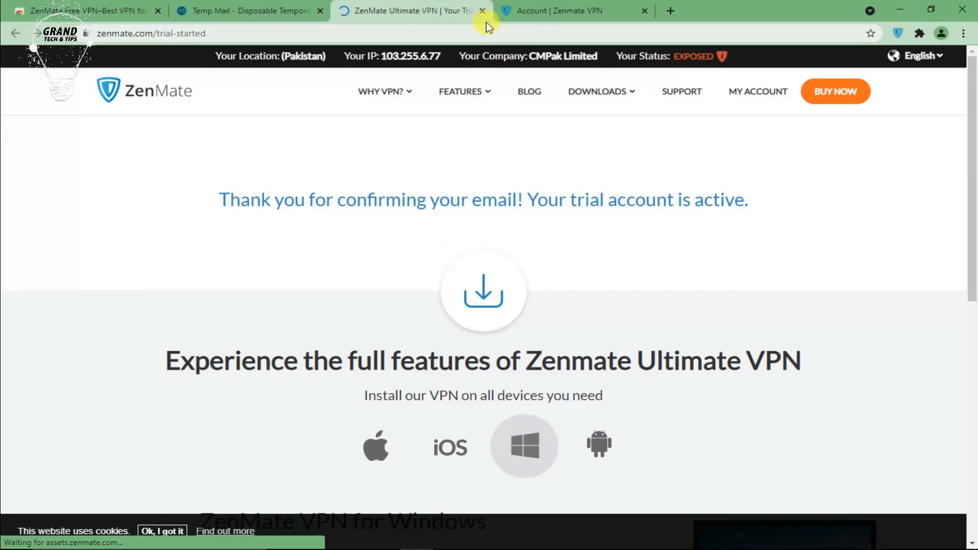
Check the ZenMate account page shows the Free Trial active with 6 days remaining
left_click(574, 11)
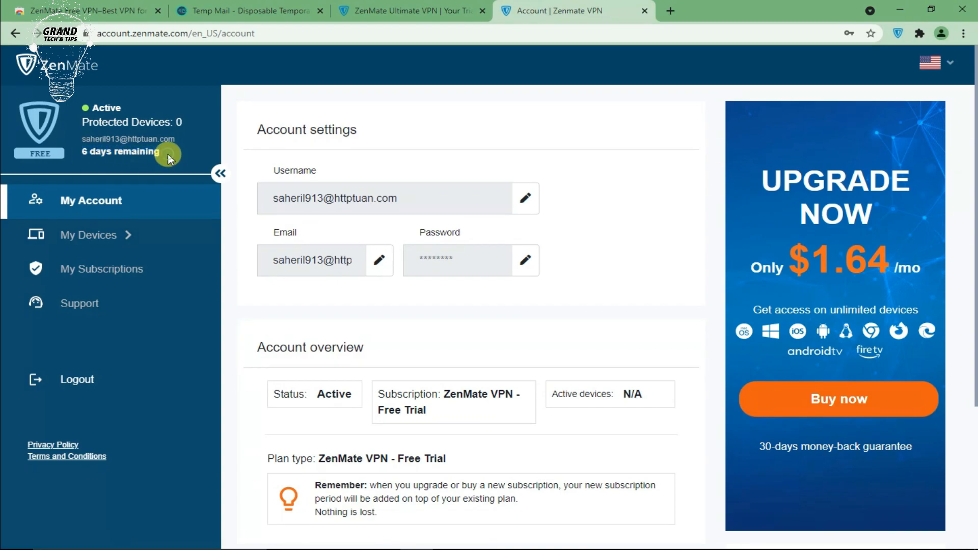
Connect the ZenMate VPN through the Ukraine server from the location list
left_click(897, 32)
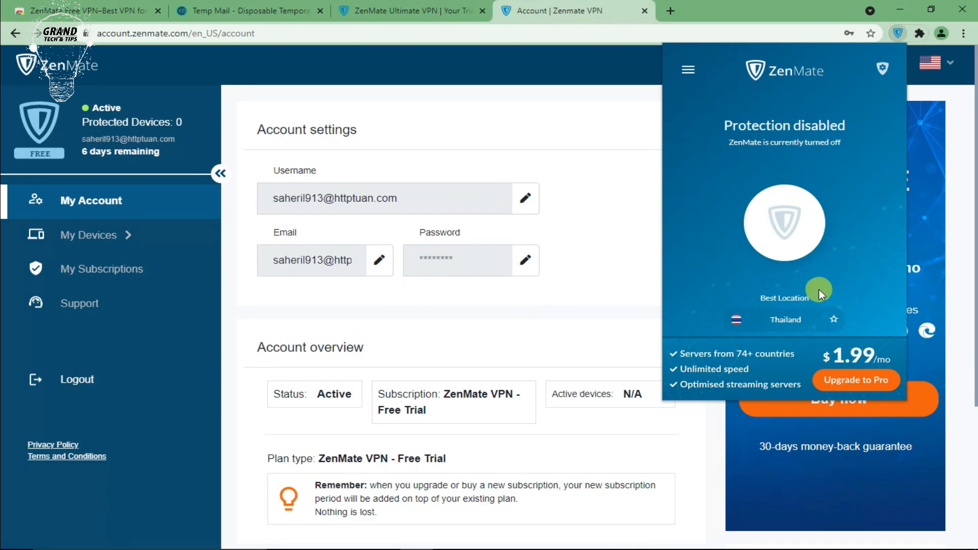
left_click(785, 298)
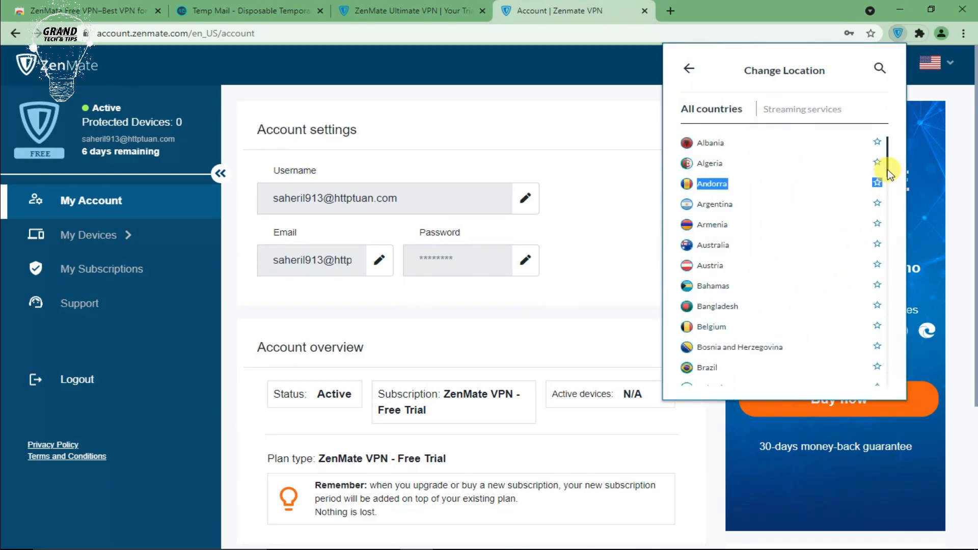
scroll("down", 3)
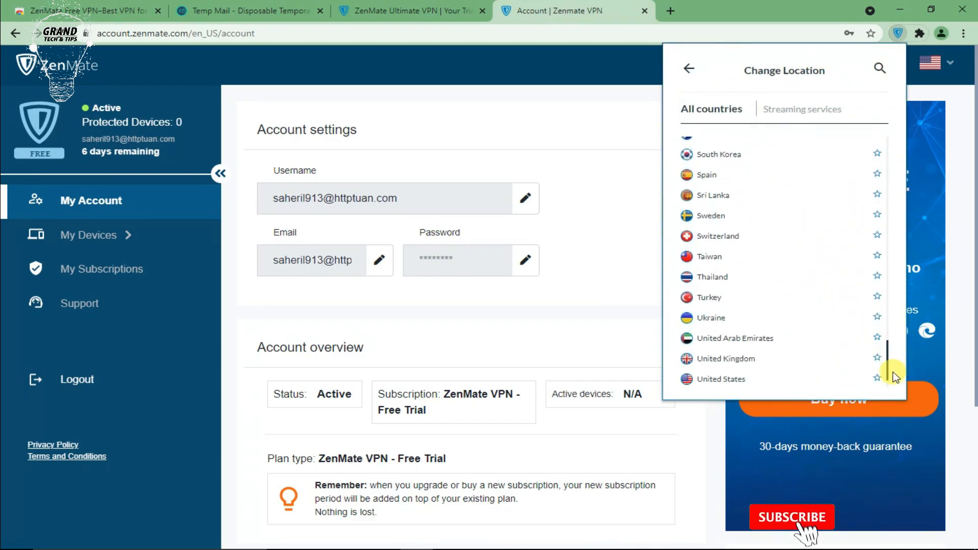
scroll("down", 3)
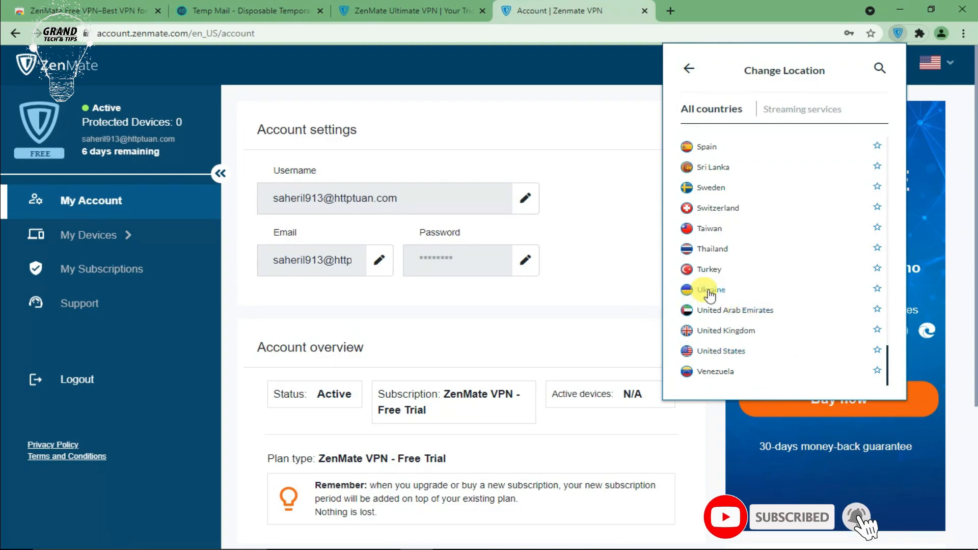
left_click(709, 289)
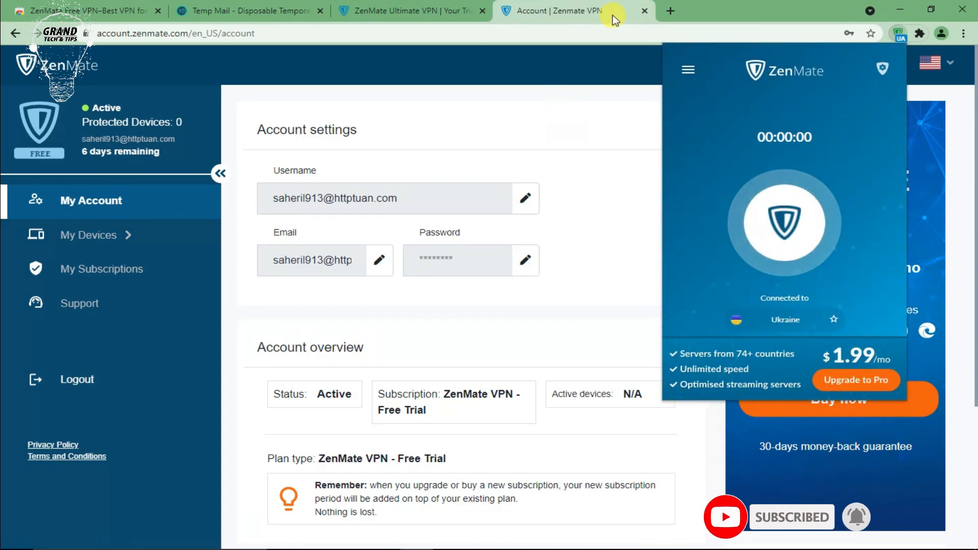
Start a new tab and begin typing "my" into its search
left_click(671, 11)
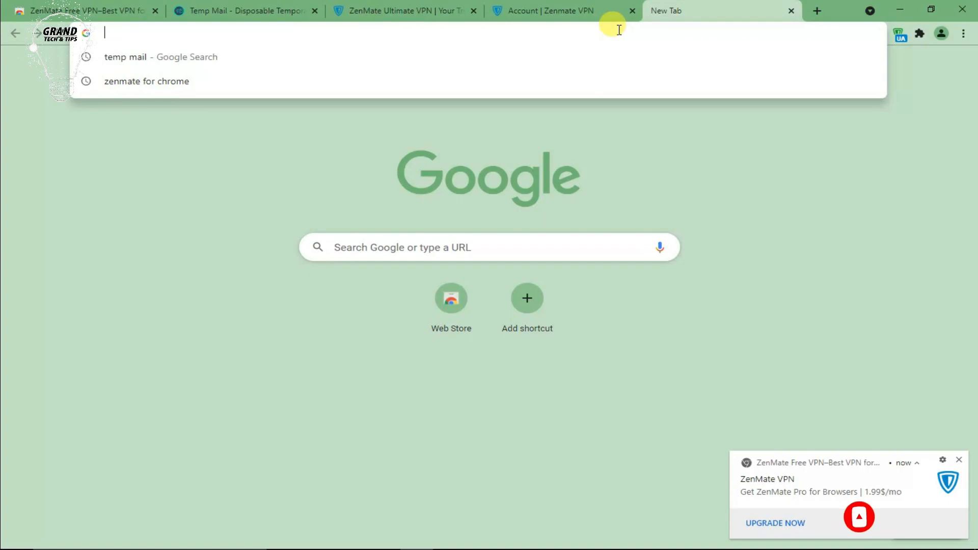
type("my")
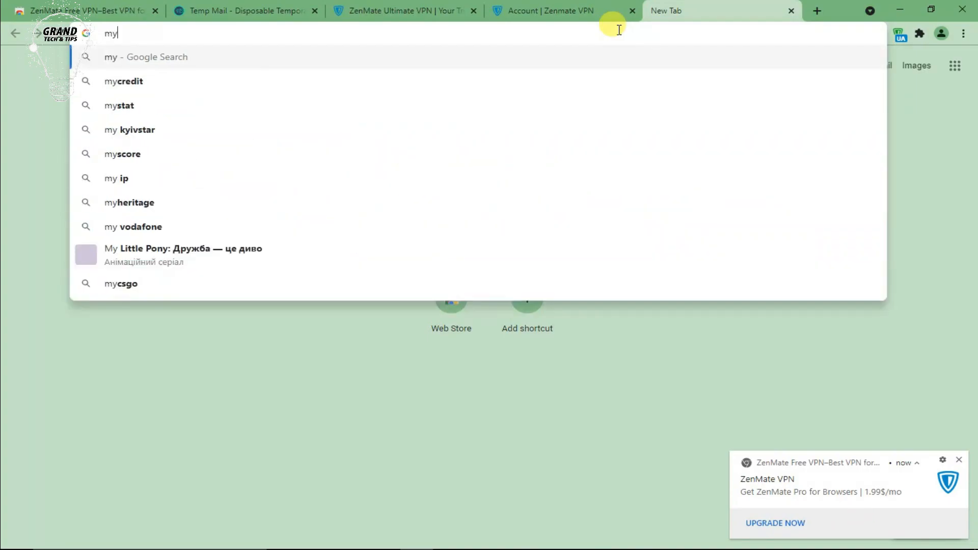